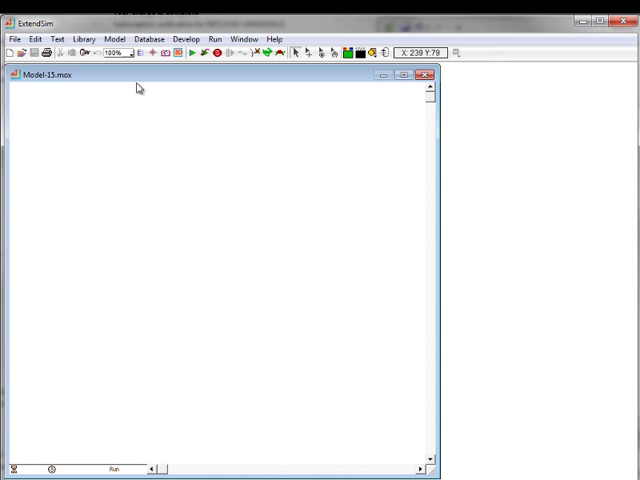
Load the Value.lix and Plotter.lix block libraries from the Libraries folder.
click(84, 39)
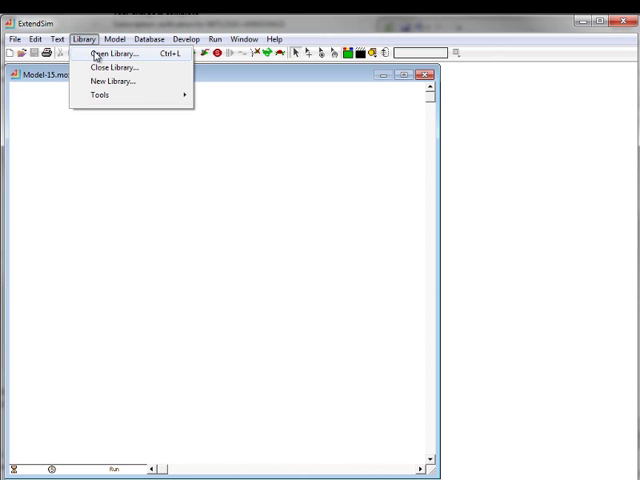
click(112, 53)
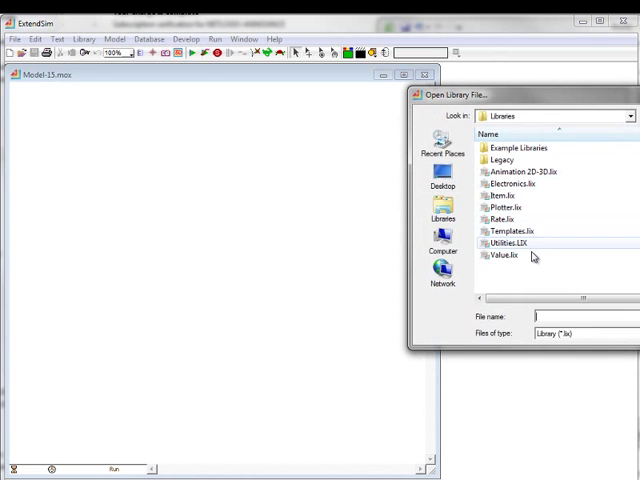
click(494, 260)
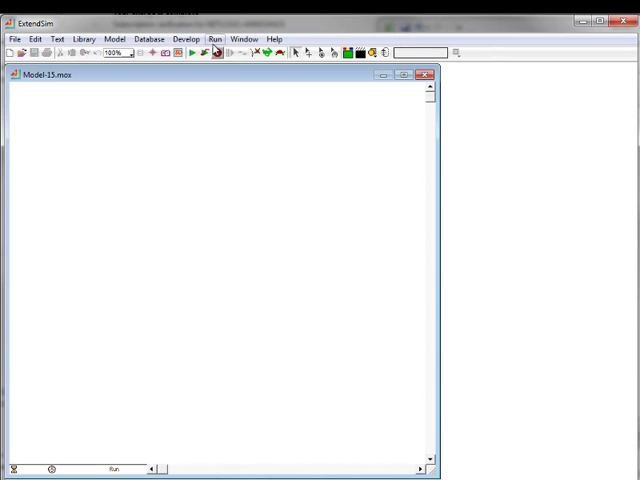
Set the simulation end time to 30 with Months as the global time unit.
click(215, 39)
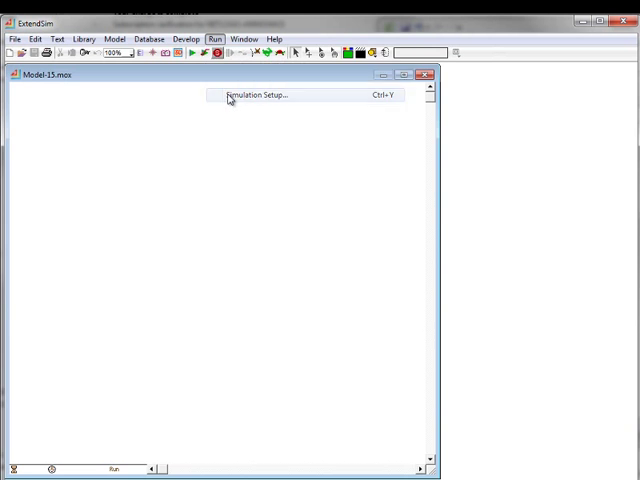
click(258, 95)
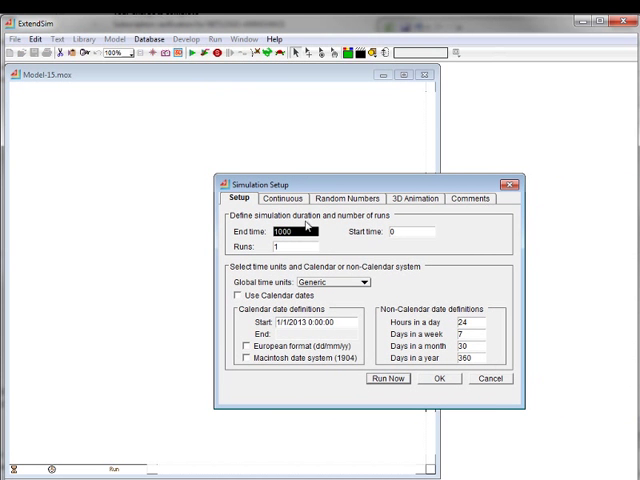
text(30)
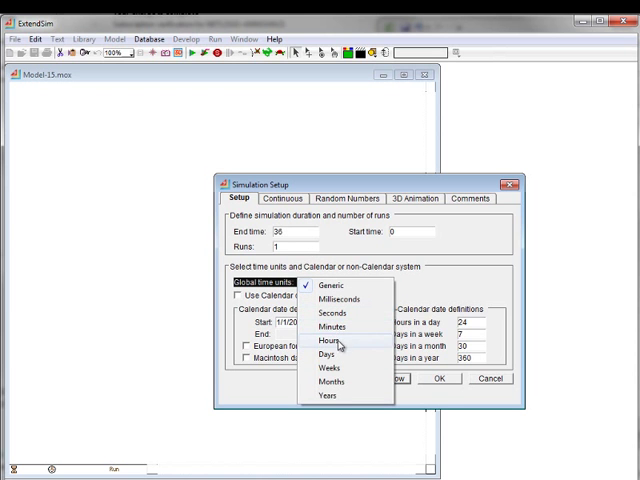
click(330, 381)
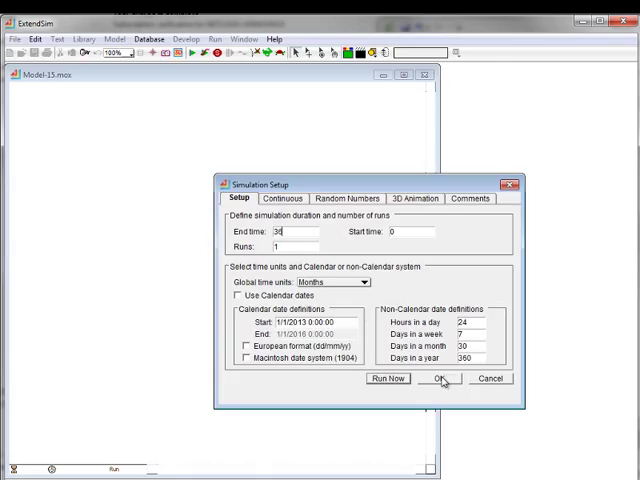
click(438, 378)
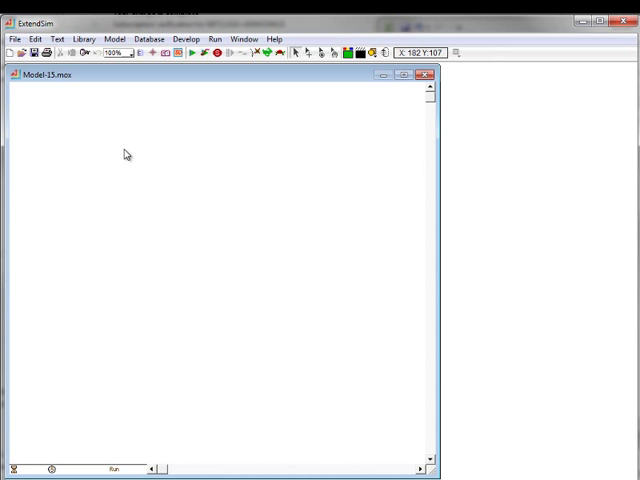
Open the Value.lix library window listing its blocks beside the model.
click(84, 39)
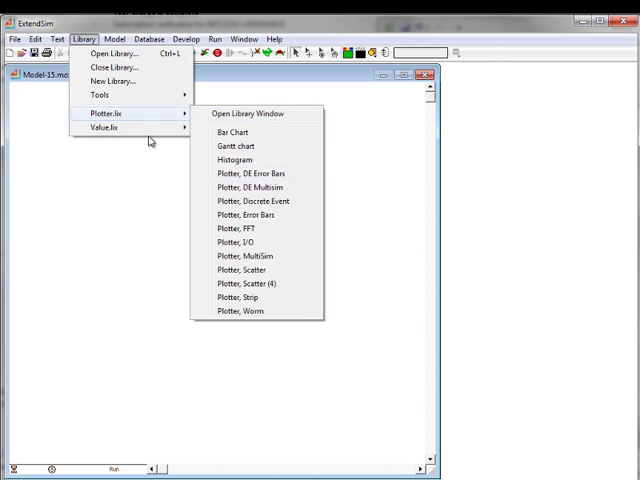
mouse_move(113, 66)
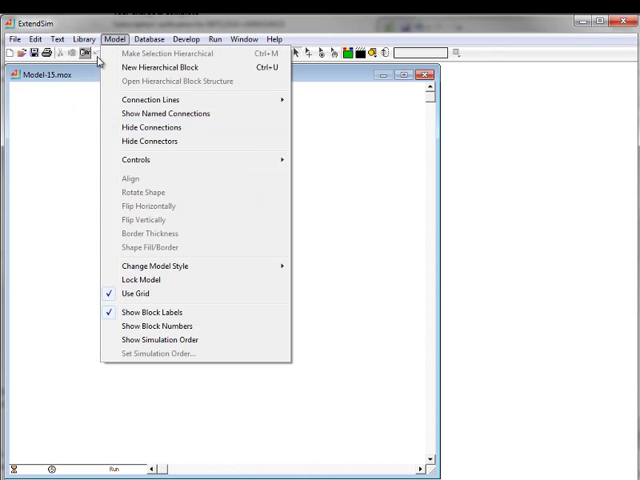
click(85, 39)
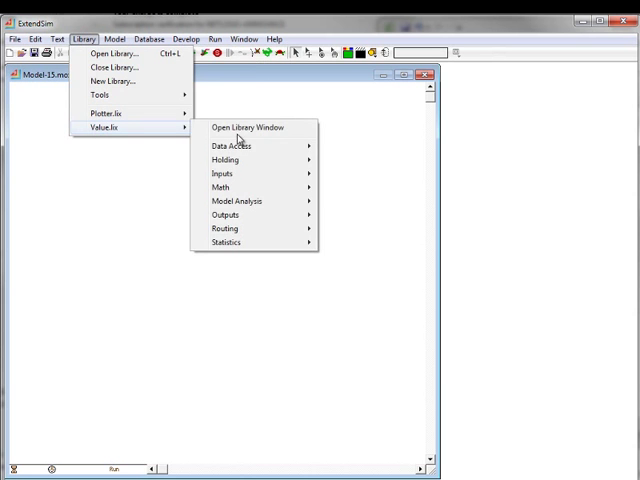
click(248, 127)
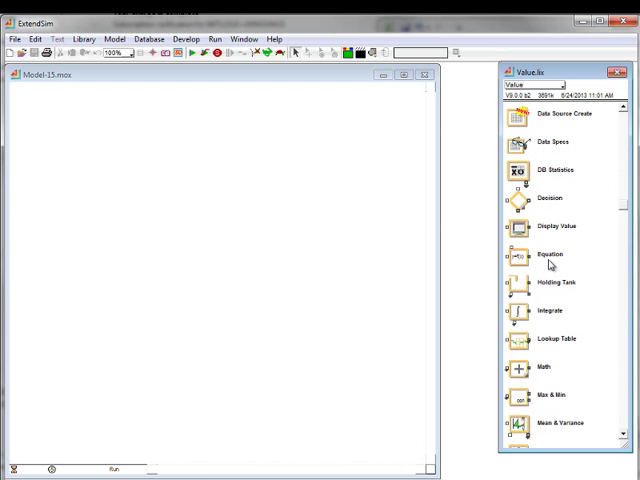
Add Lookup Table, Random Number, Math, Holding Tank and plotter blocks to Model-15.
click(563, 340)
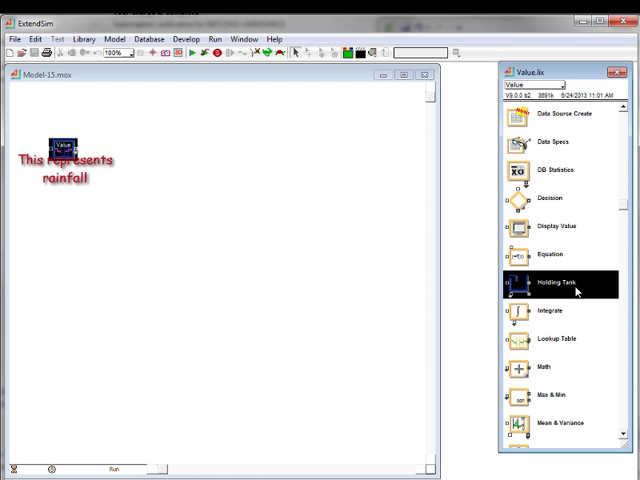
scroll(down, 3)
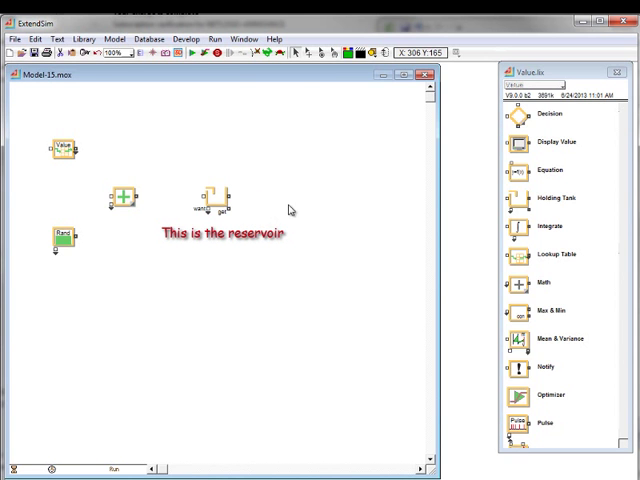
click(540, 84)
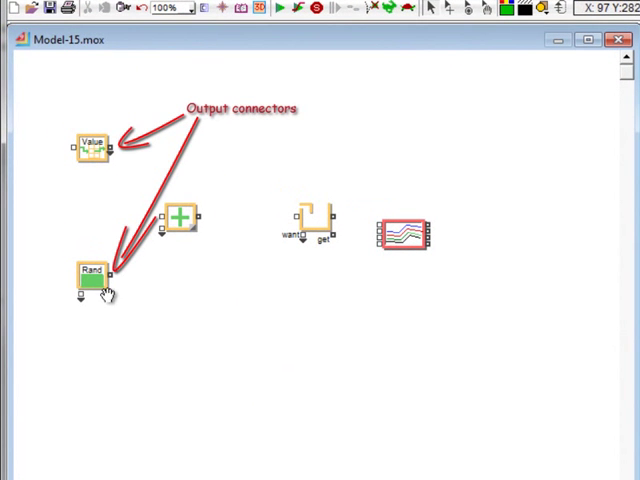
mouse_move(180, 322)
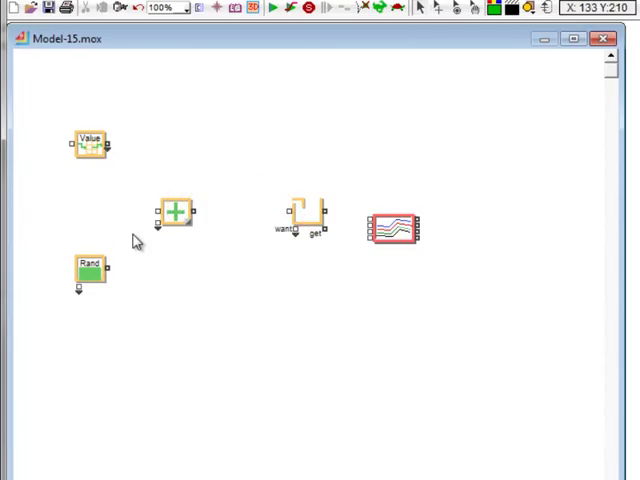
mouse_move(140, 235)
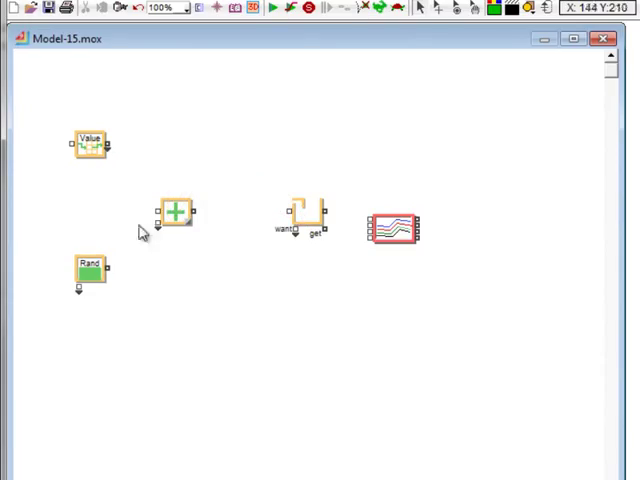
mouse_move(112, 148)
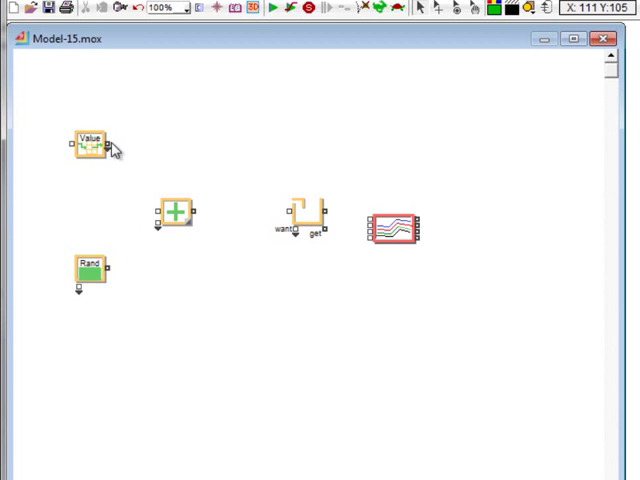
mouse_move(108, 140)
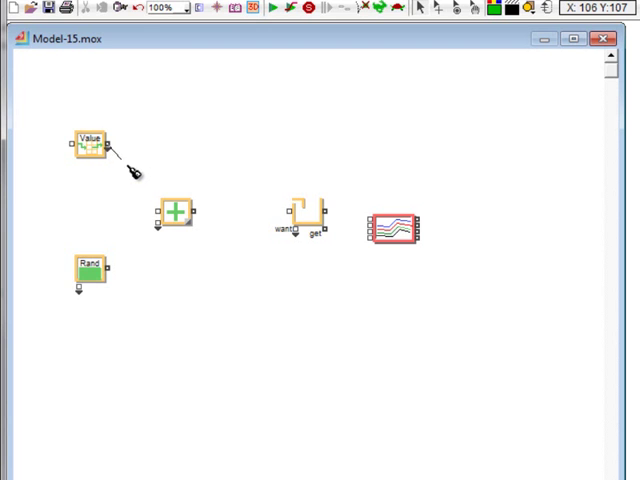
Wire the lookup table output into the adder and the tank output into the plotter.
drag(108, 145, 160, 220)
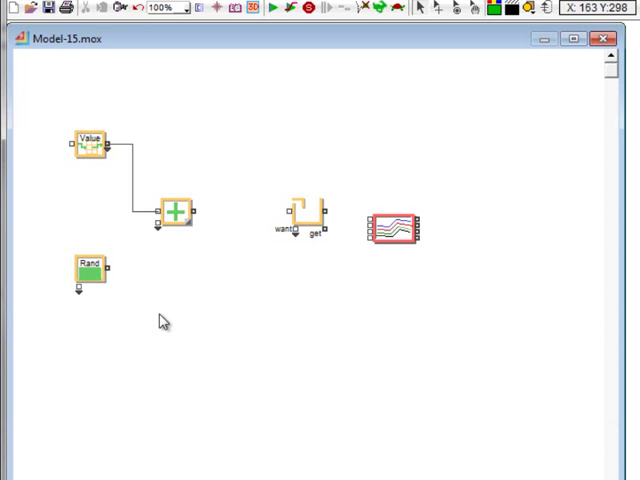
mouse_move(107, 275)
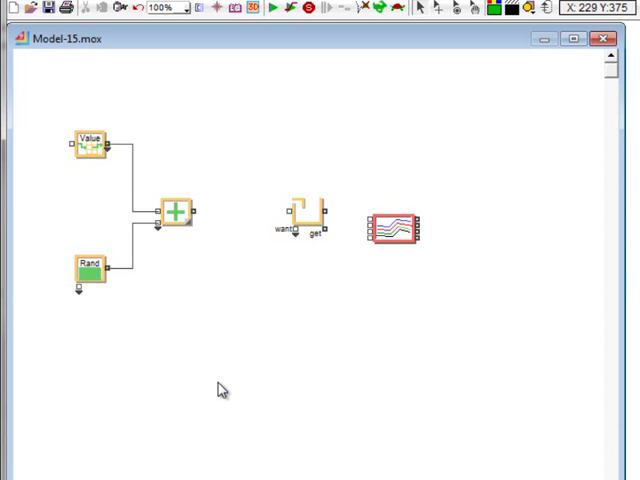
mouse_move(196, 216)
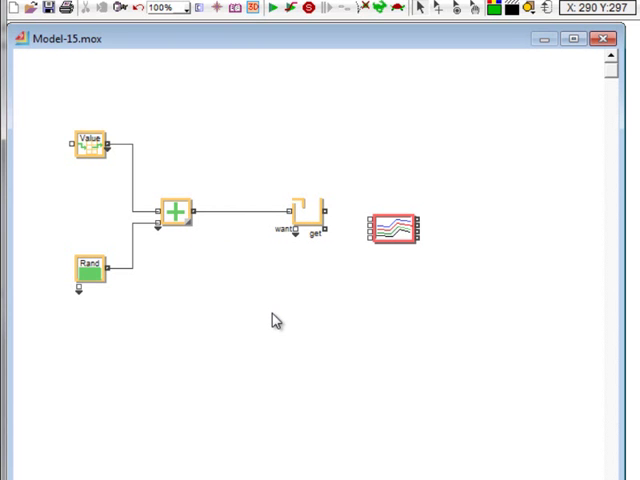
mouse_move(333, 228)
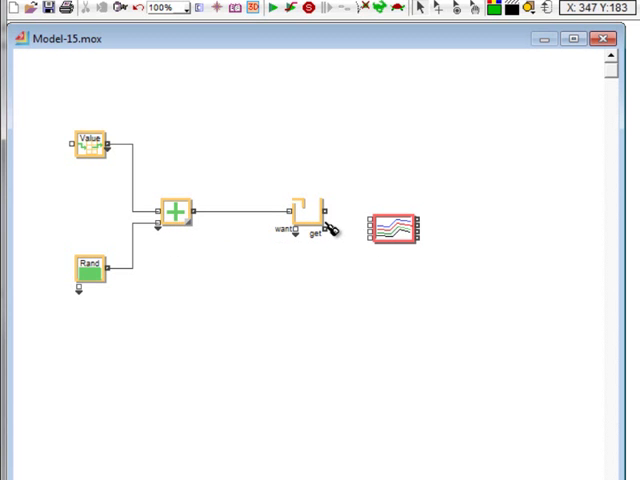
drag(325, 227, 373, 228)
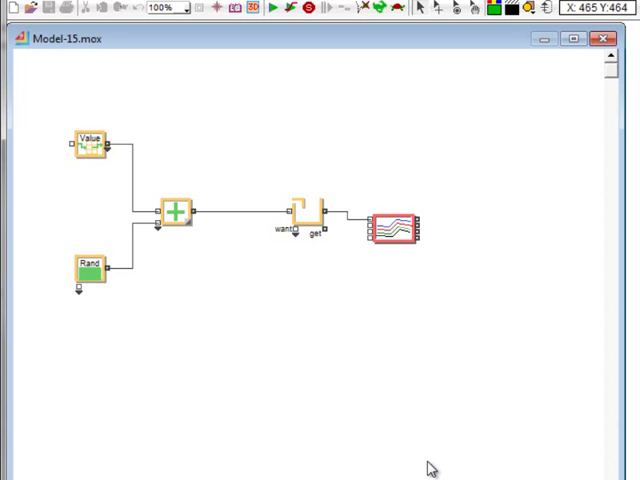
mouse_move(409, 336)
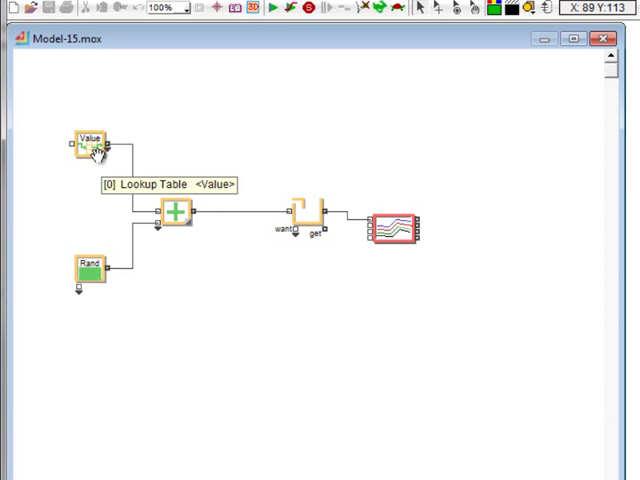
Set the lookup table to look up by time and resize its data table to 12 rows.
click(90, 140)
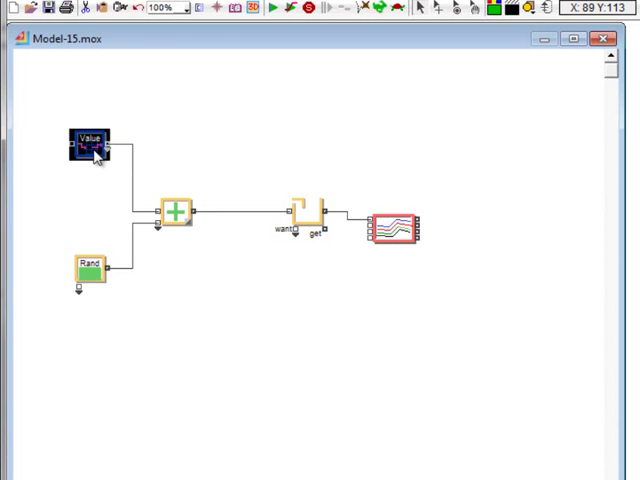
double_click(90, 140)
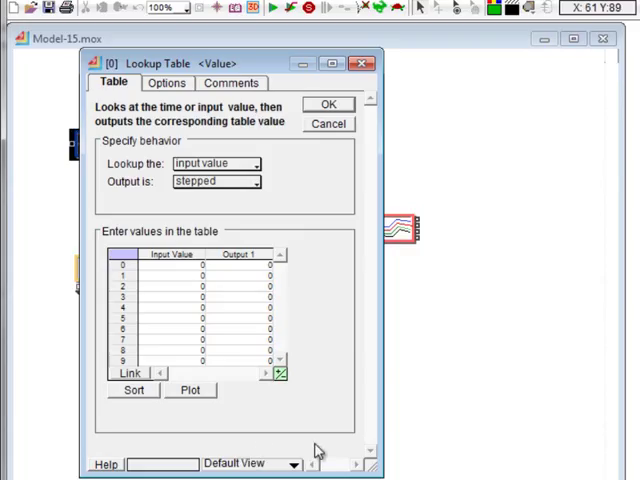
mouse_move(318, 255)
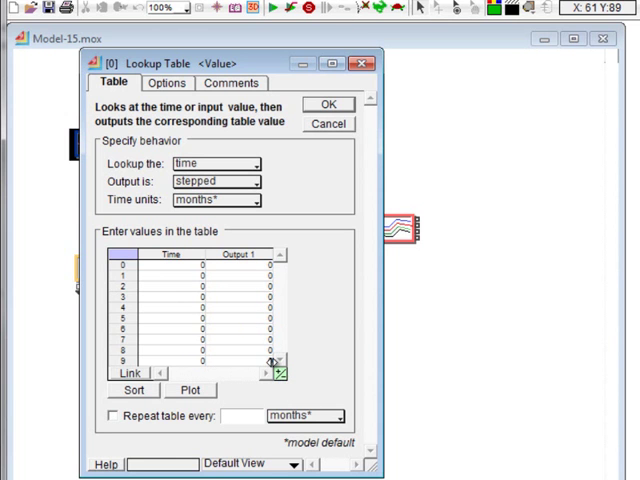
mouse_move(262, 393)
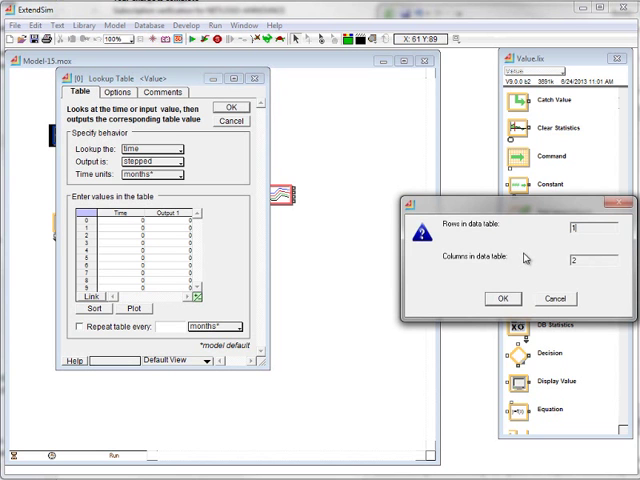
text(12)
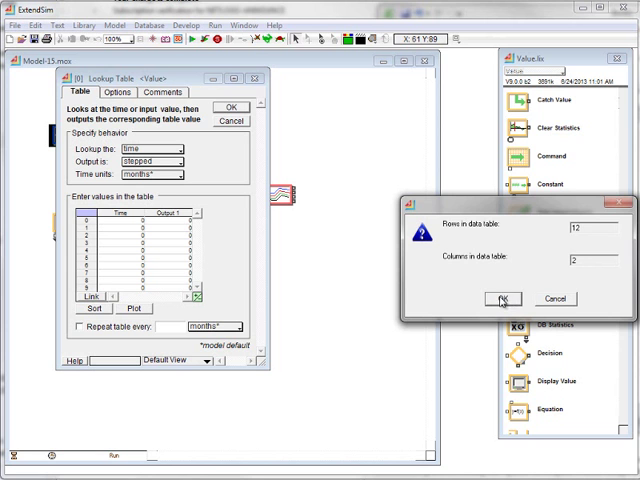
click(505, 298)
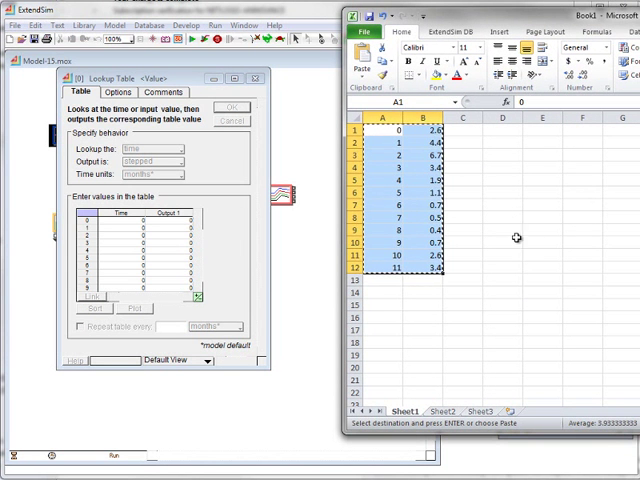
mouse_move(398, 162)
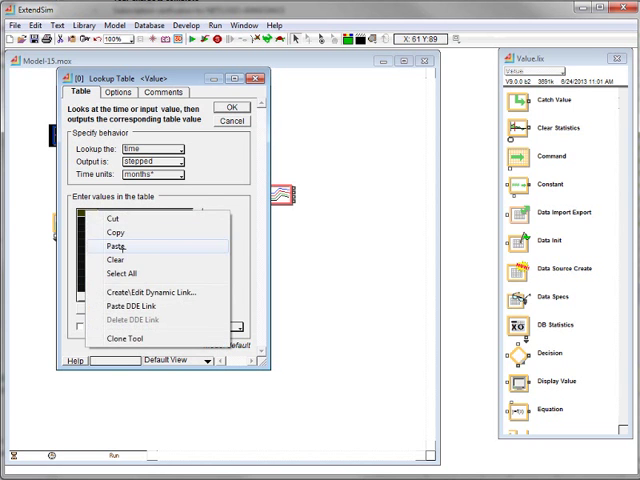
Paste the rainfall data into the lookup table and repeat it every 12 months.
click(116, 243)
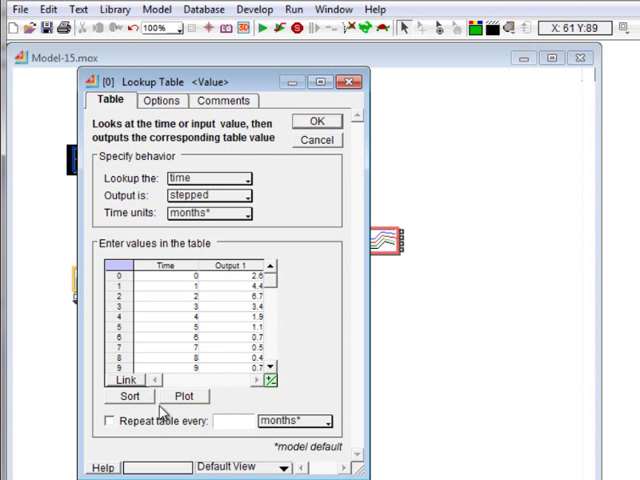
click(108, 420)
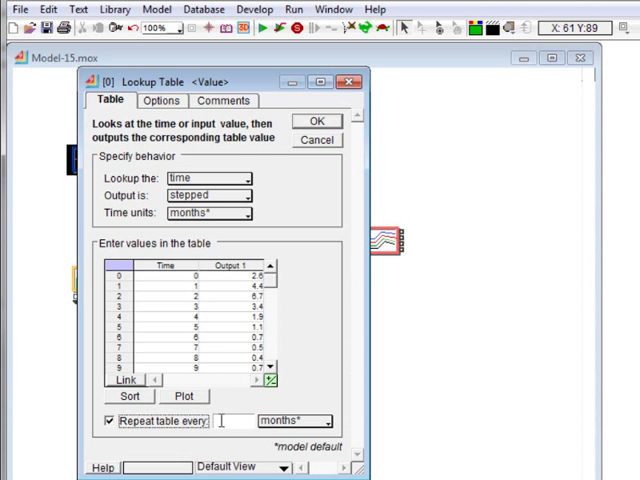
text(12)
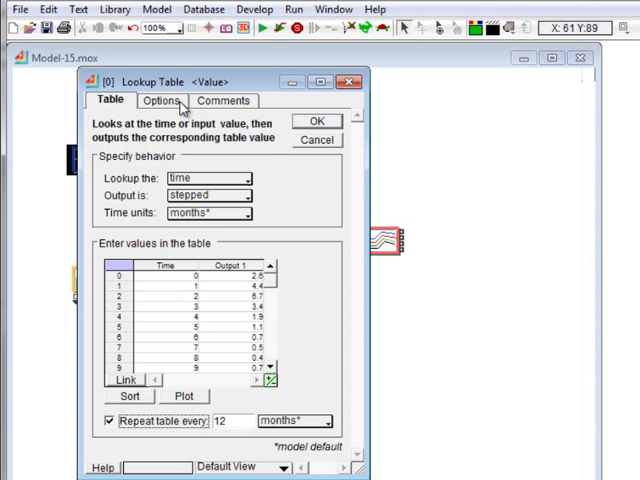
Enter column labels 'Month;Rainfall (inches)' on the Options tab.
click(160, 100)
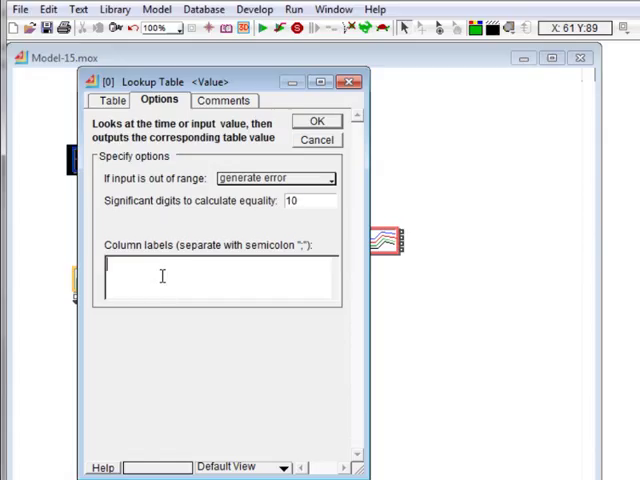
text(Month)
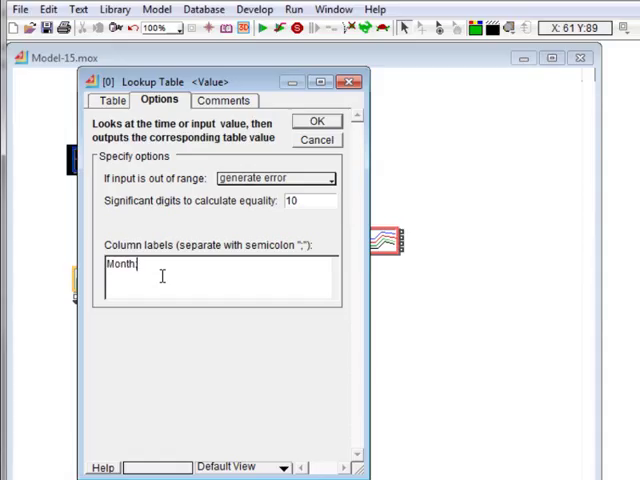
text(;Rainfall)
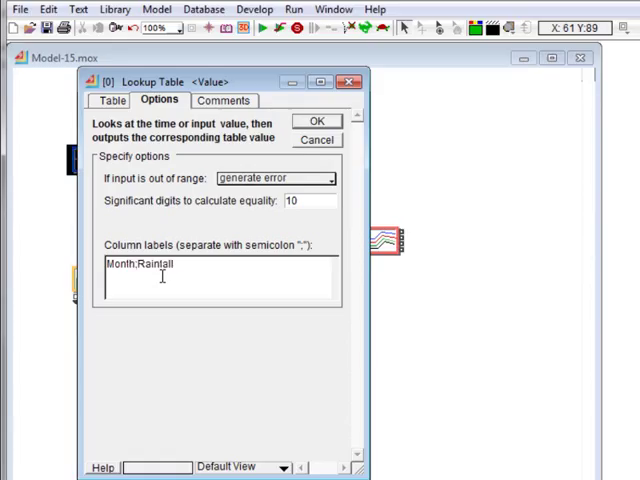
text((inche)
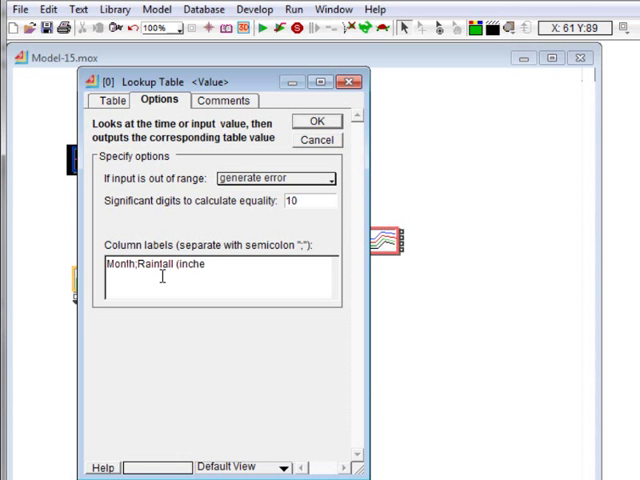
text(s))
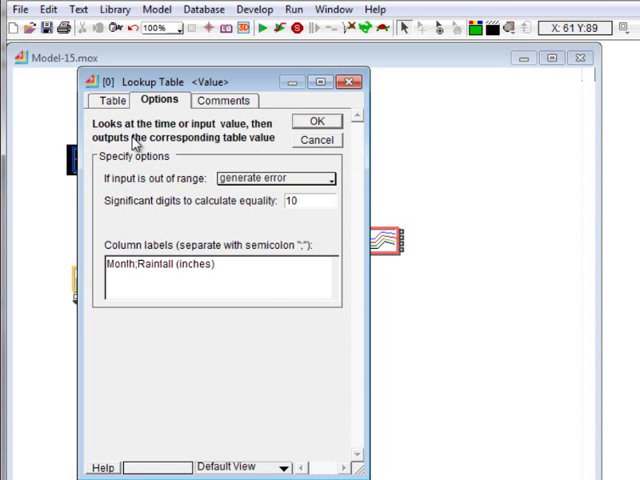
Label the lookup table block Rainfall and close its settings.
click(110, 100)
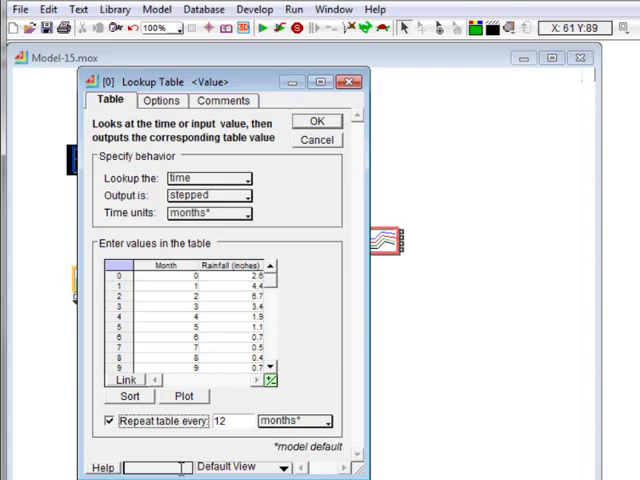
text(Rainfall)
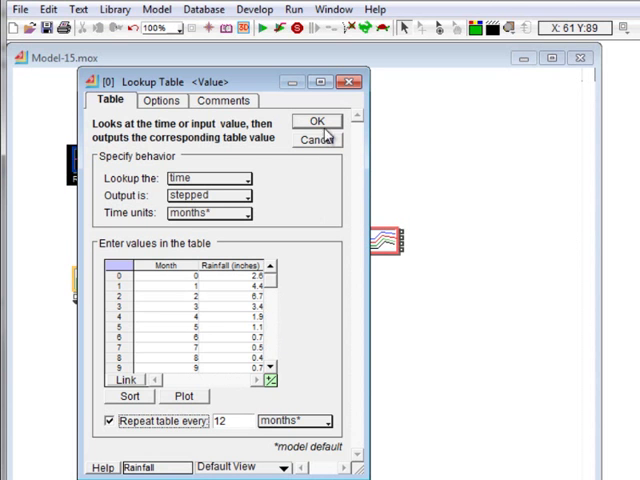
click(316, 120)
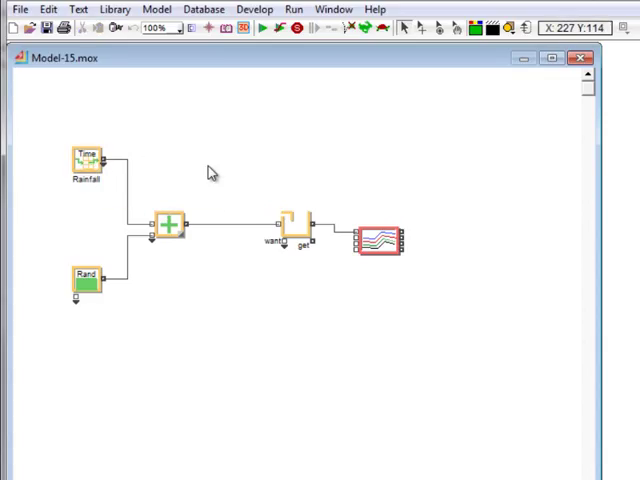
mouse_move(90, 285)
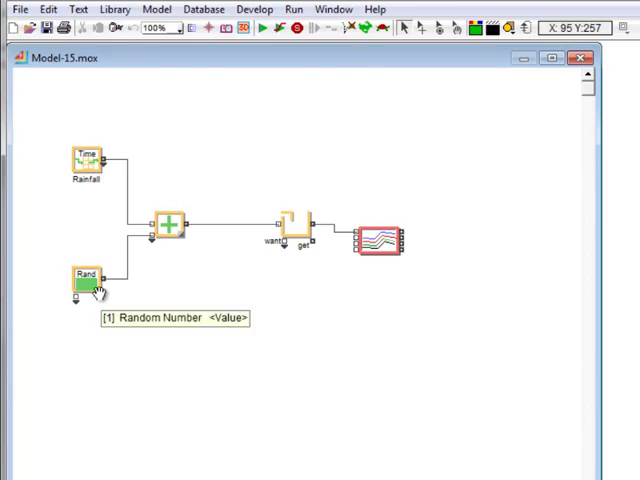
Type 'Stream' as the Random Number block's label.
double_click(85, 277)
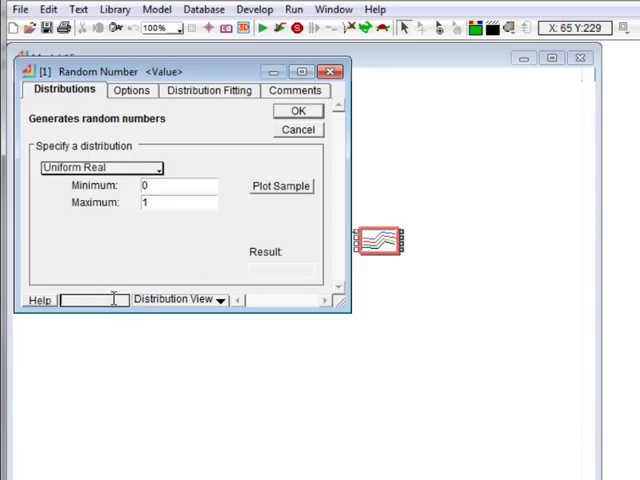
text(Strea)
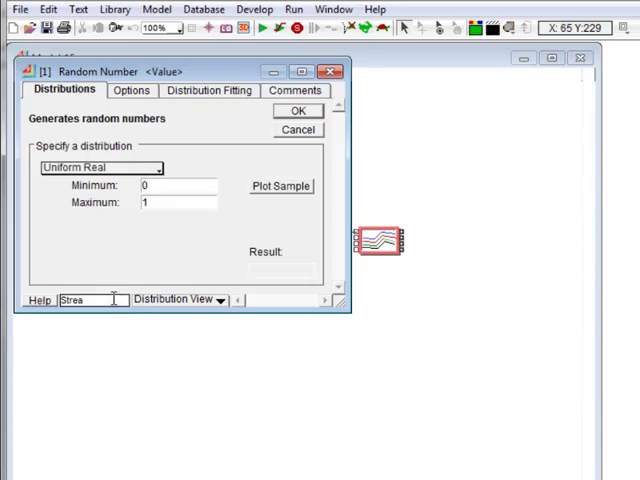
text(m)
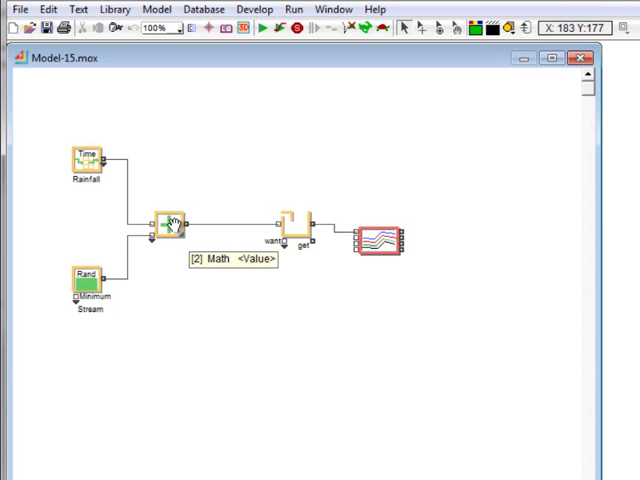
double_click(172, 218)
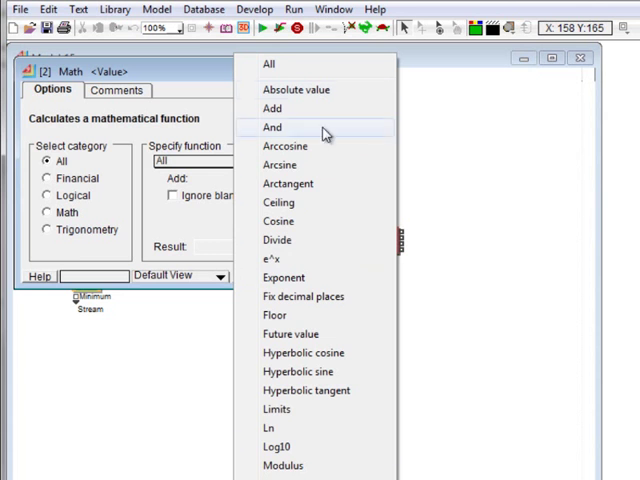
mouse_move(393, 341)
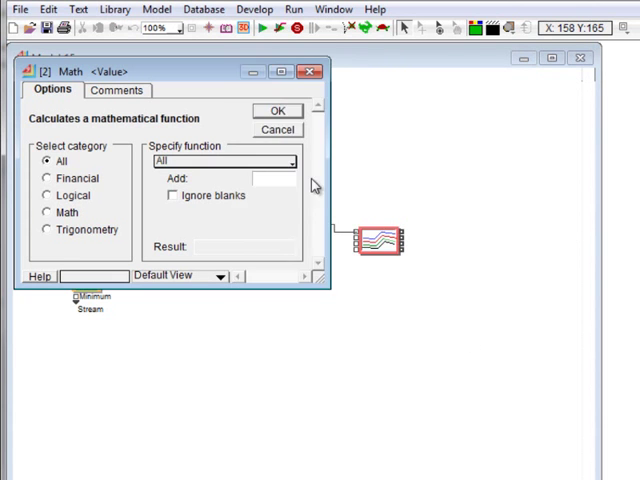
click(278, 110)
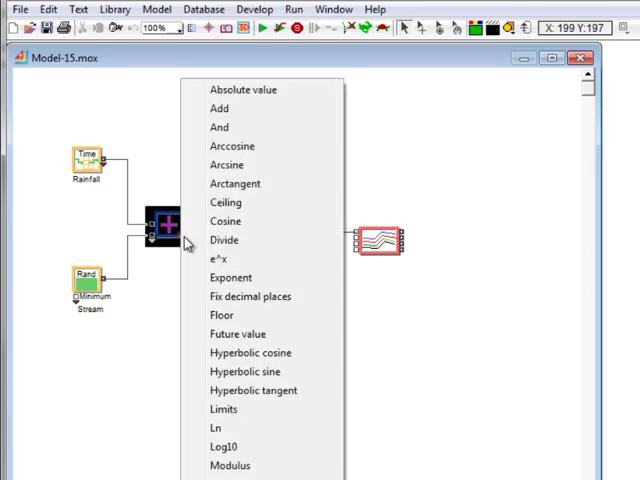
mouse_move(420, 350)
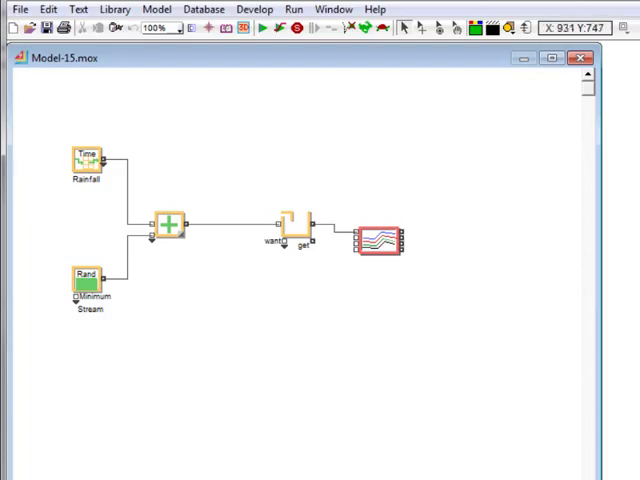
mouse_move(447, 379)
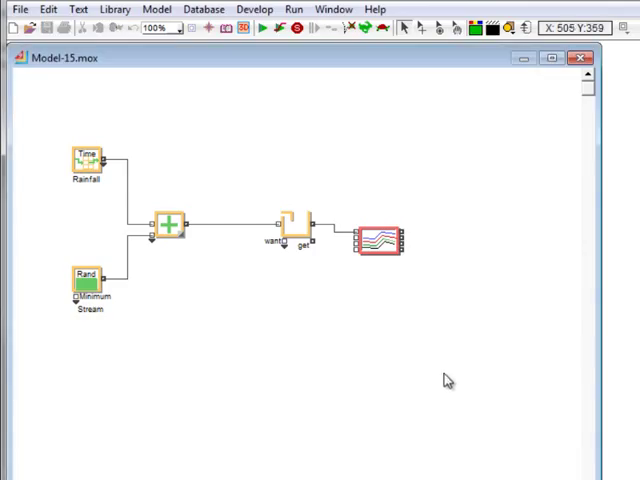
mouse_move(293, 233)
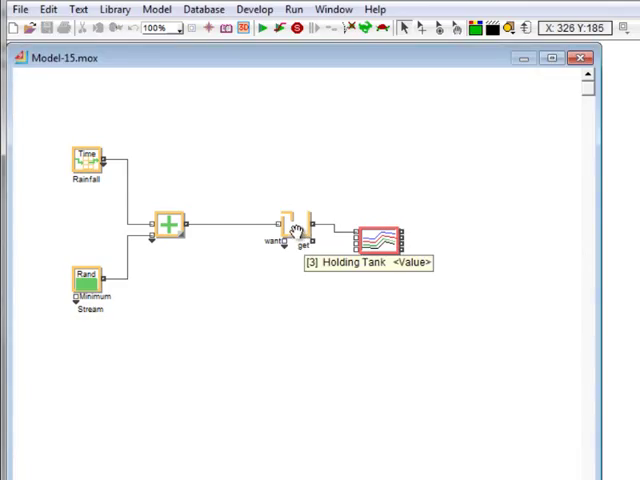
Set the Holding Tank inputs to integrated (delay) and label it Reservoir.
double_click(382, 240)
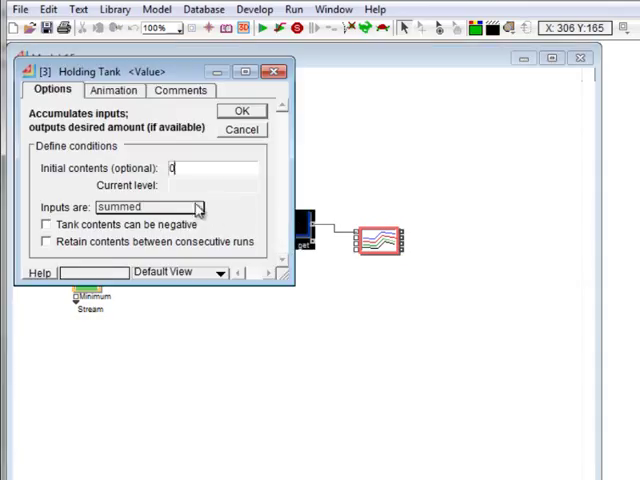
click(198, 206)
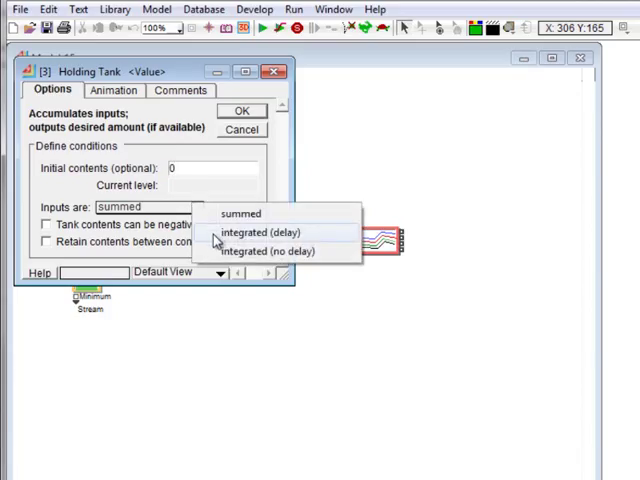
click(263, 232)
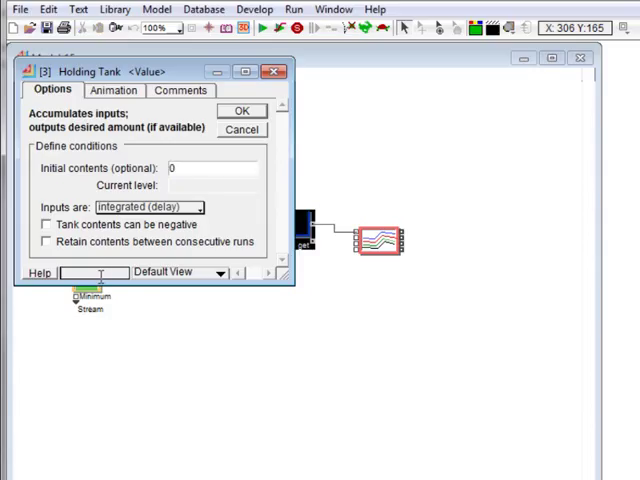
text(Reservoir)
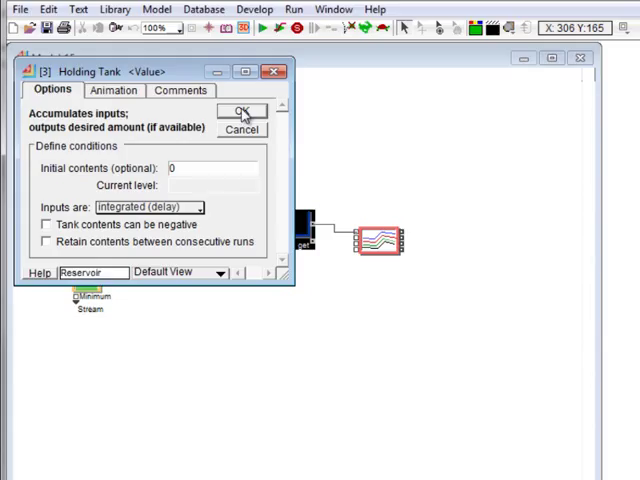
click(242, 111)
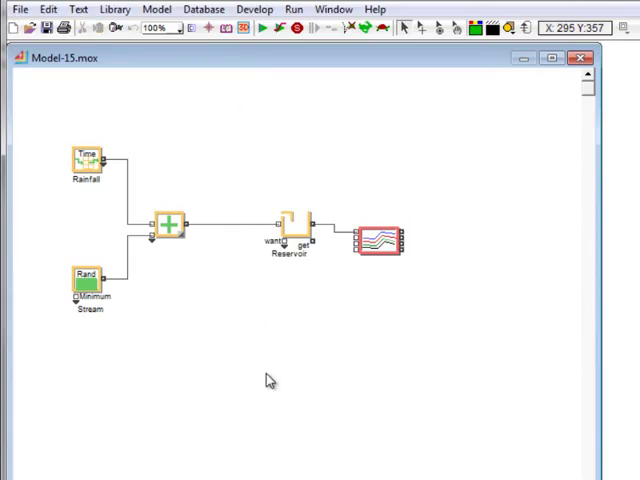
mouse_move(341, 306)
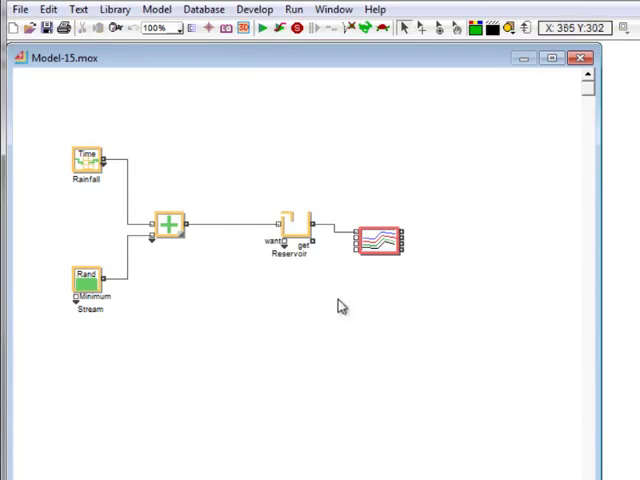
mouse_move(357, 290)
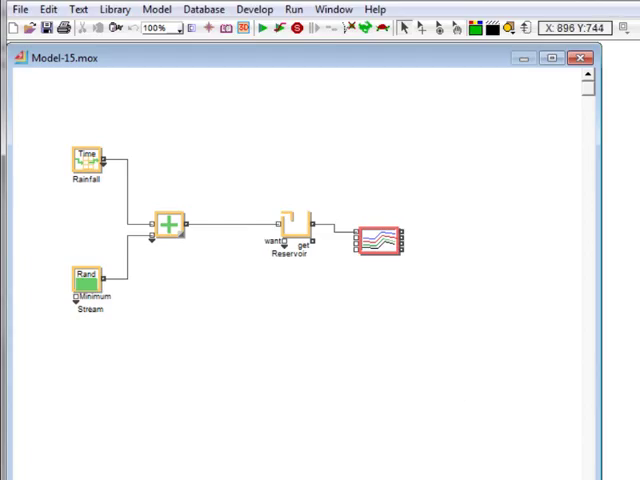
mouse_move(378, 258)
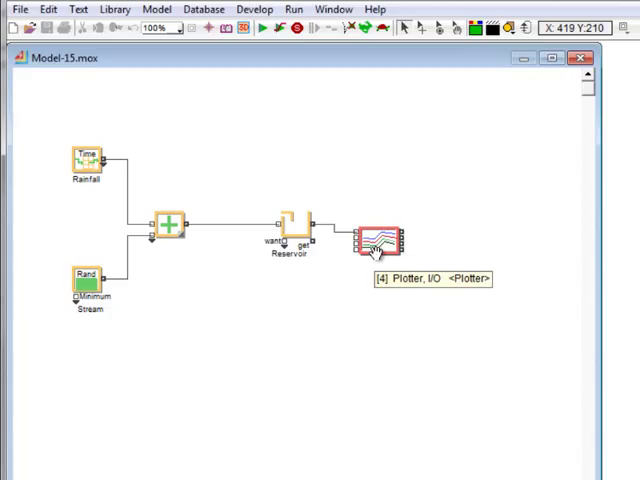
Title the plotter 'Reservoir Model', label the axes Inches and Months, and close it.
double_click(378, 240)
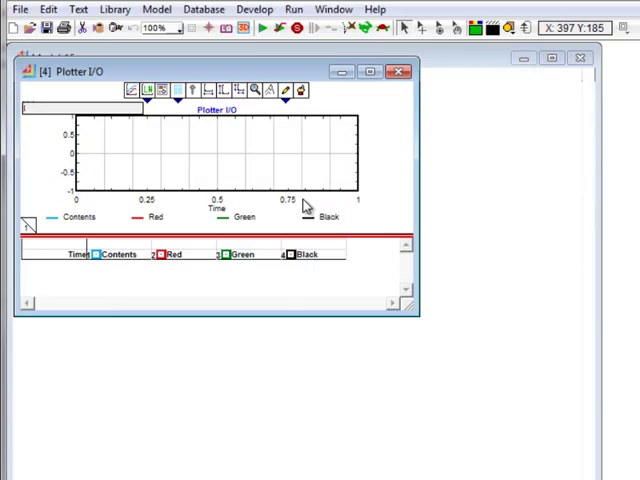
text(Inches)
text(Reservoir Model)
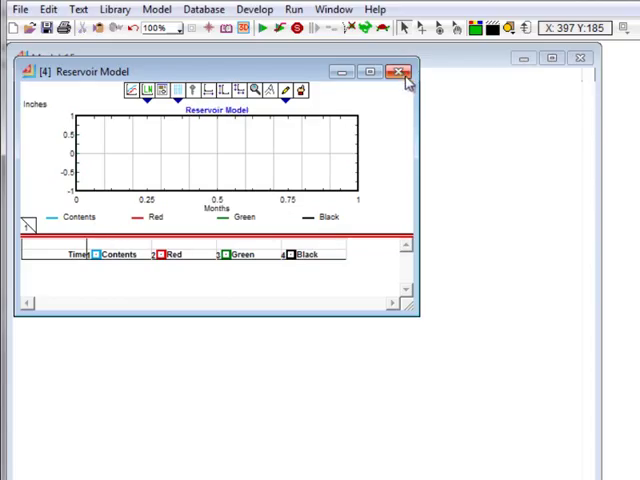
click(405, 72)
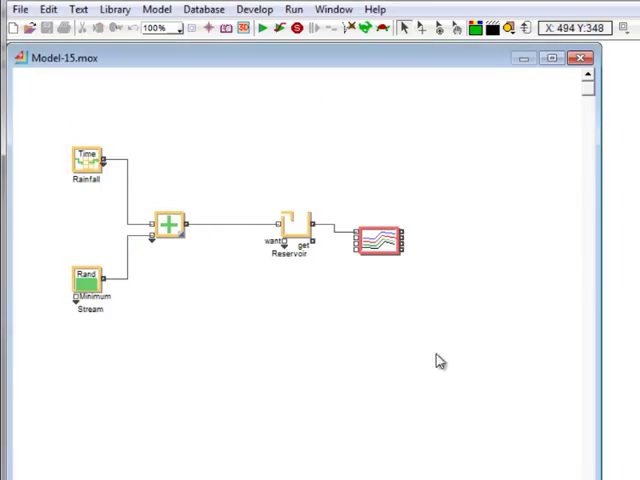
mouse_move(263, 31)
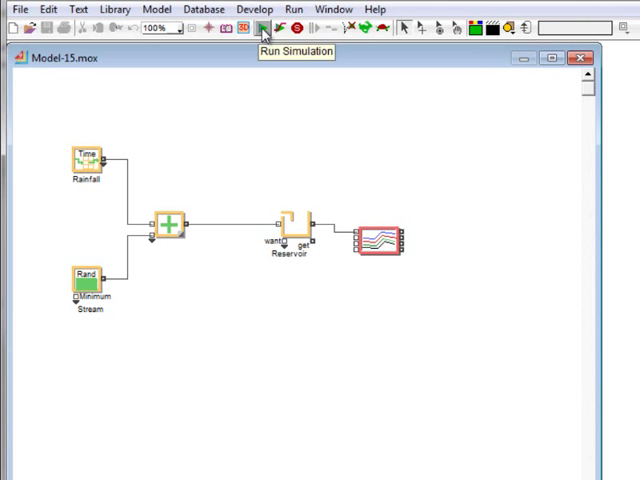
Run the model, enlarge the plot window, rerun to see 36 months of contents, then close it.
click(262, 28)
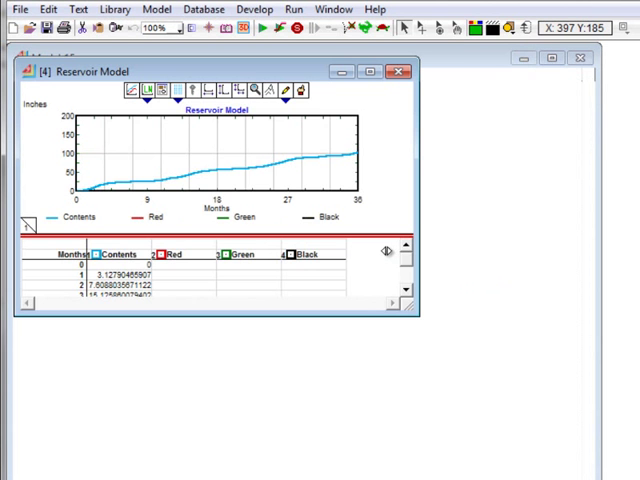
drag(415, 315, 545, 445)
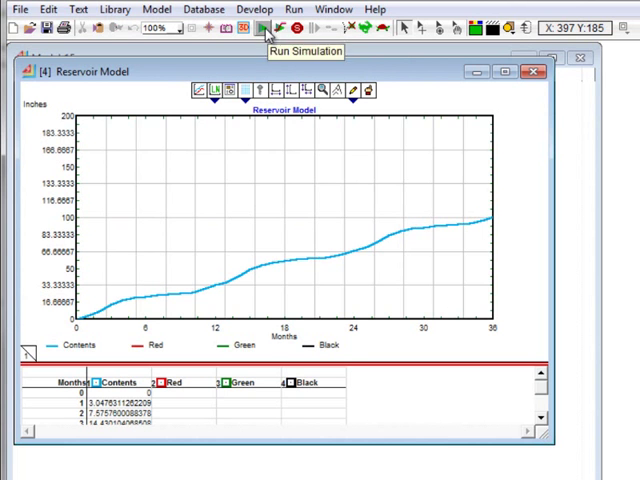
click(264, 29)
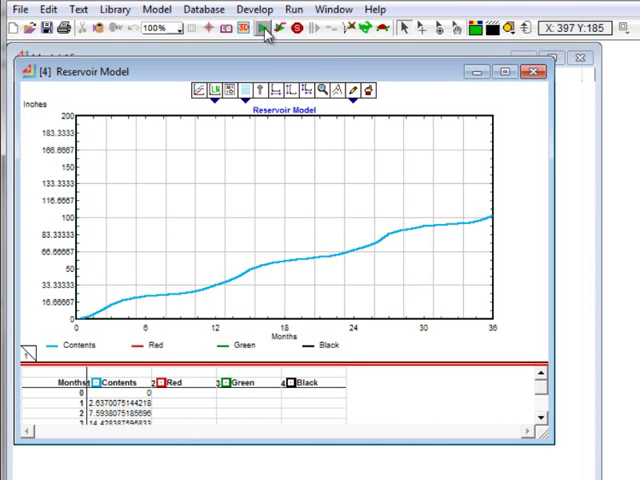
mouse_move(266, 29)
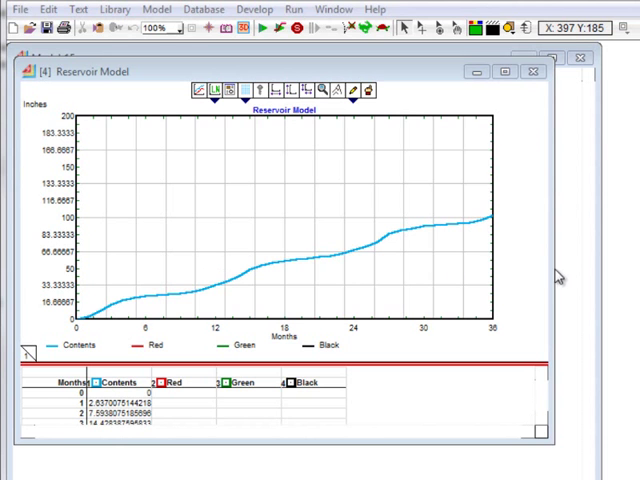
mouse_move(526, 173)
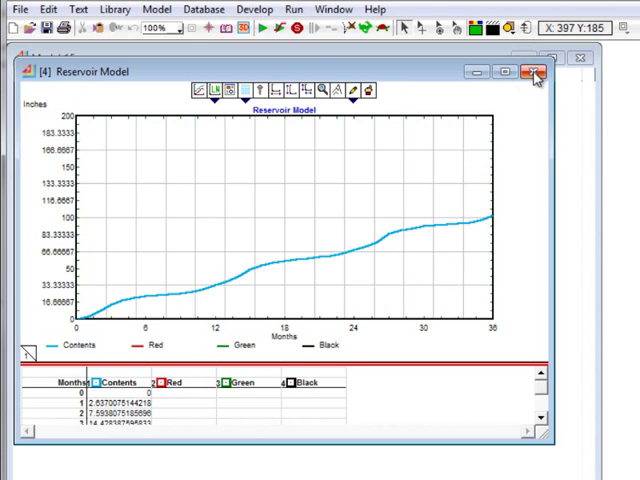
click(535, 71)
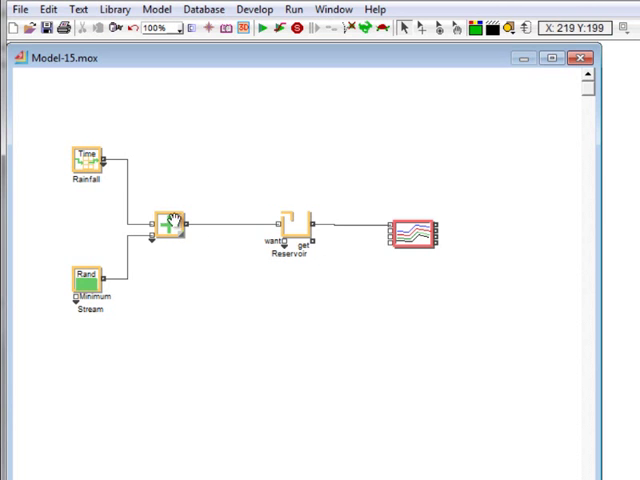
mouse_move(197, 186)
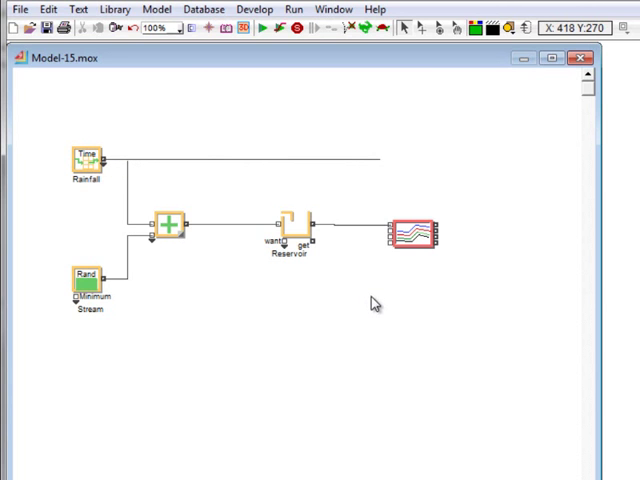
mouse_move(388, 166)
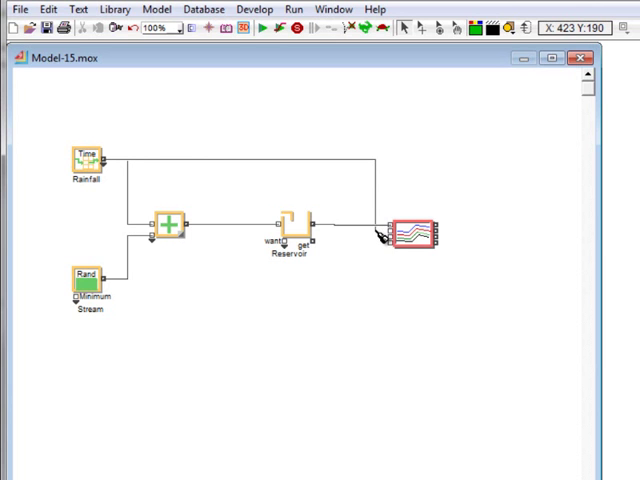
mouse_move(401, 360)
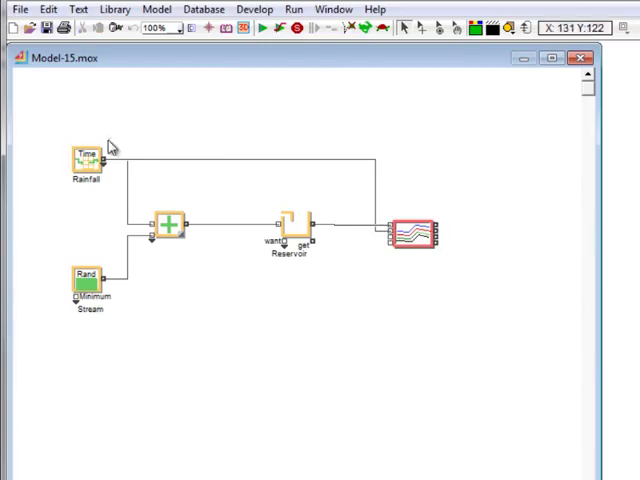
mouse_move(383, 263)
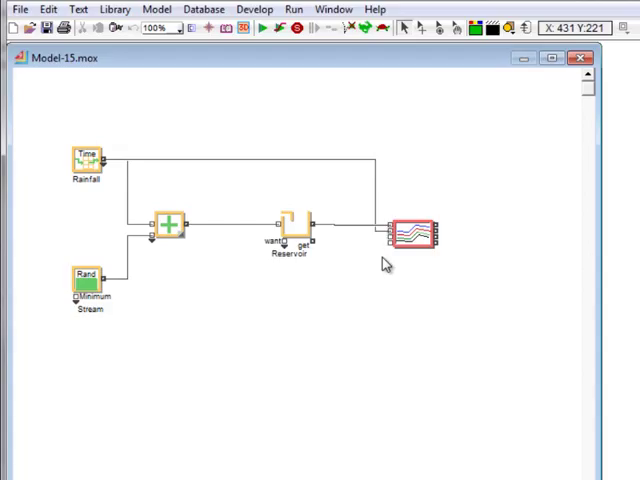
mouse_move(378, 201)
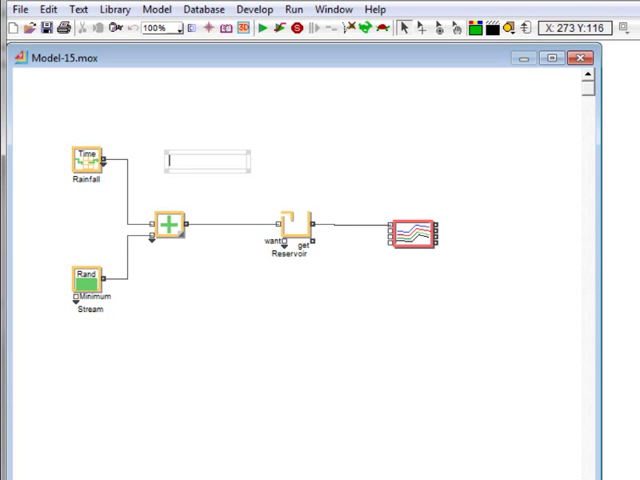
mouse_move(414, 152)
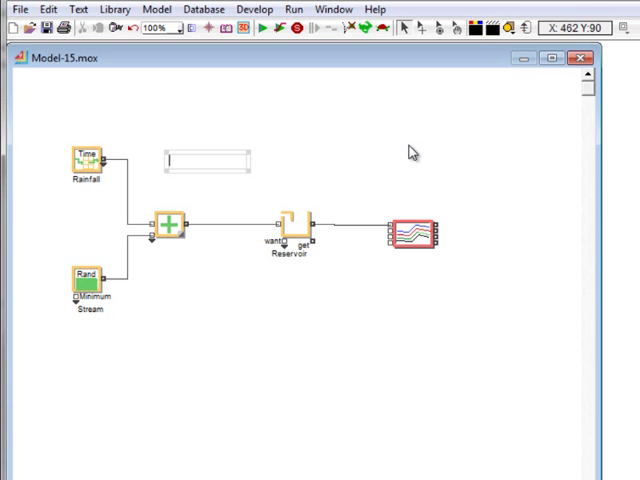
Add a 'Rainfall' named-connection label at the Rainfall output and bring up its actions menu.
text(Rainfall)
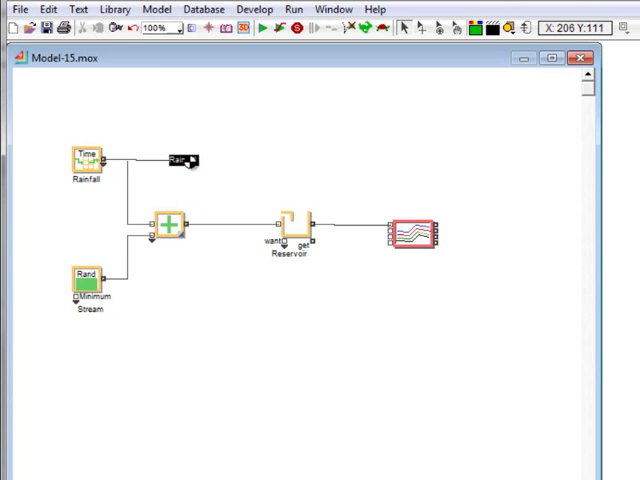
right_click(180, 162)
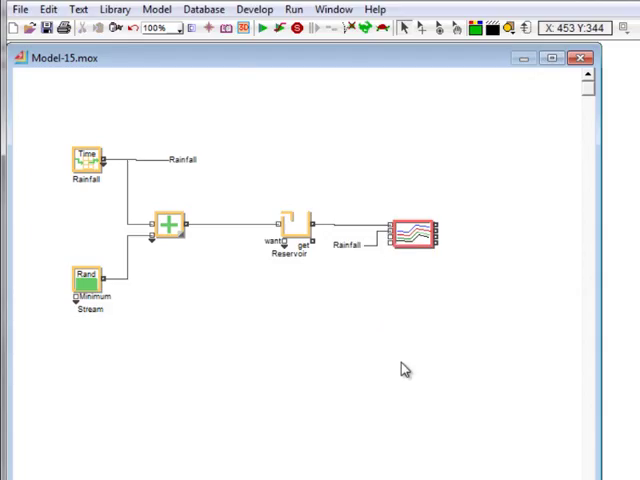
mouse_move(247, 146)
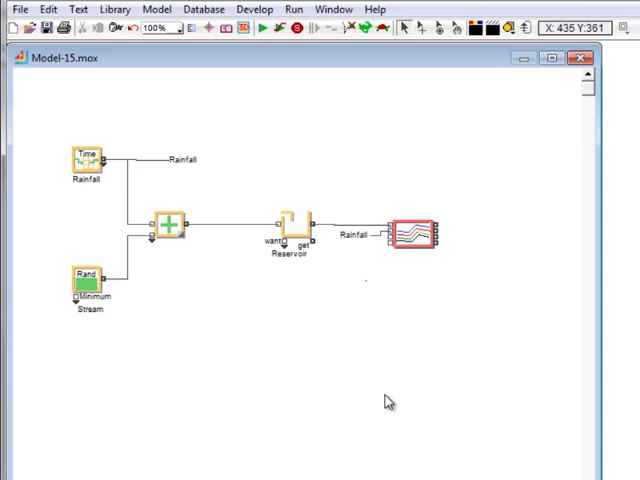
mouse_move(390, 401)
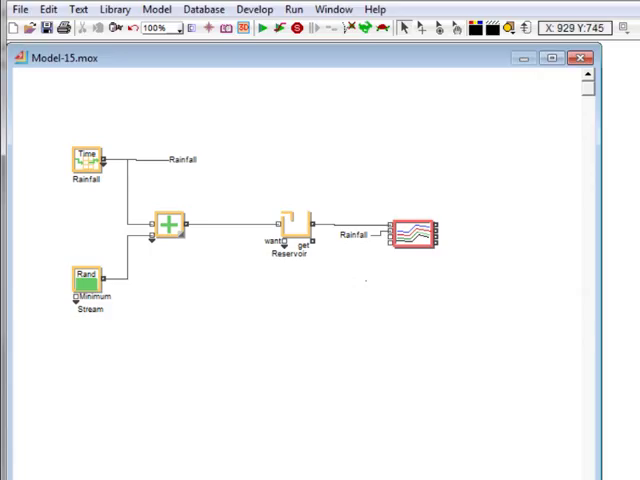
mouse_move(168, 322)
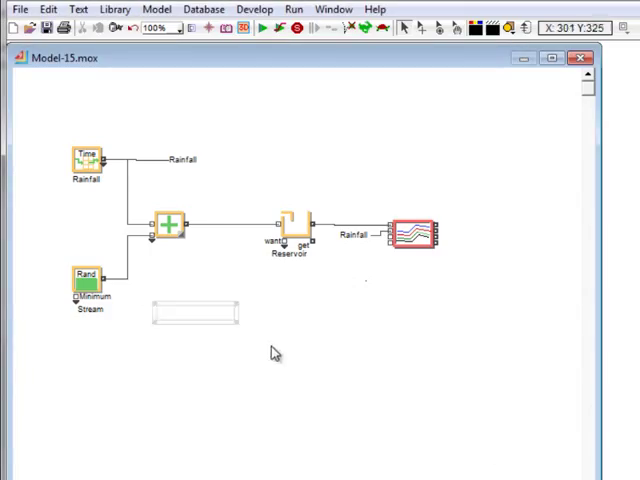
Label the Stream block output with a 'Stream' named connection and duplicate that label.
text(s)
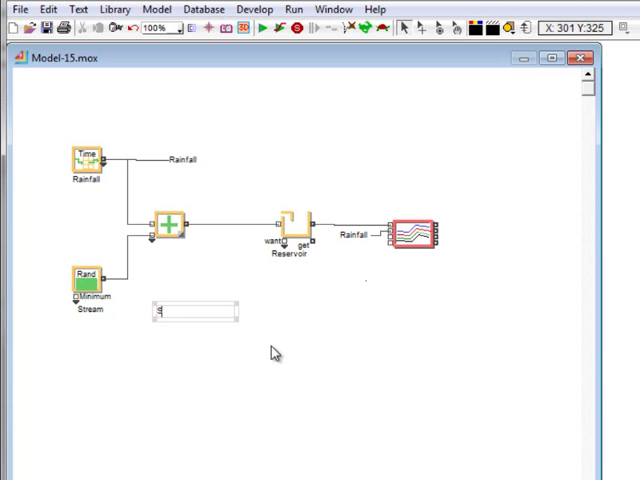
text(Stream)
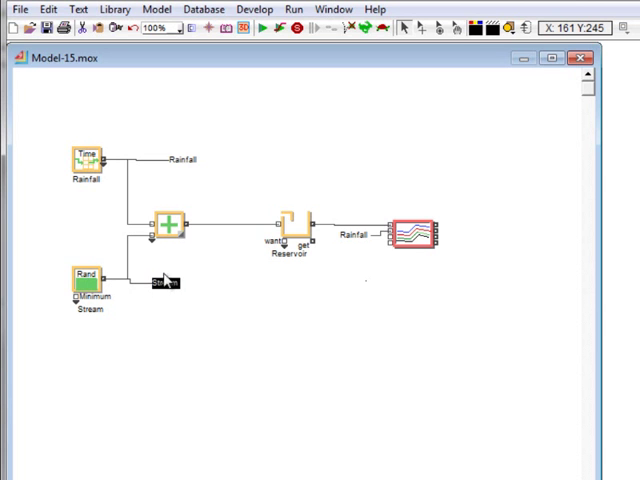
right_click(162, 280)
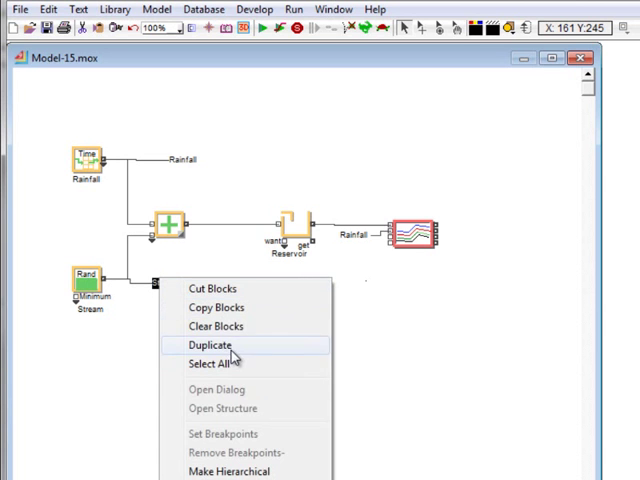
click(210, 345)
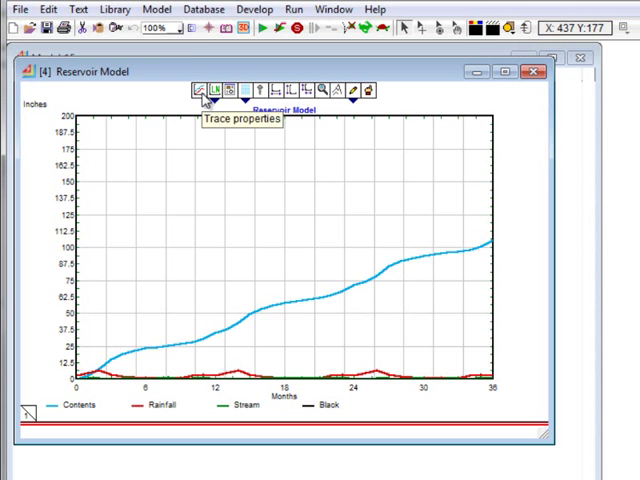
Move the Rainfall and Stream traces to the Y2 axis and rerun the simulation.
click(201, 91)
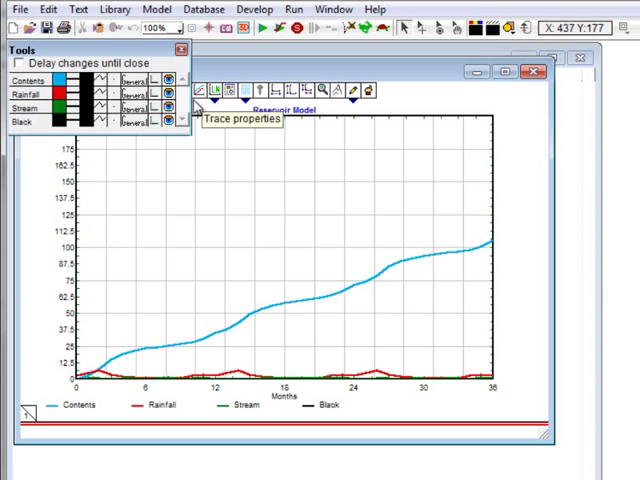
mouse_move(192, 138)
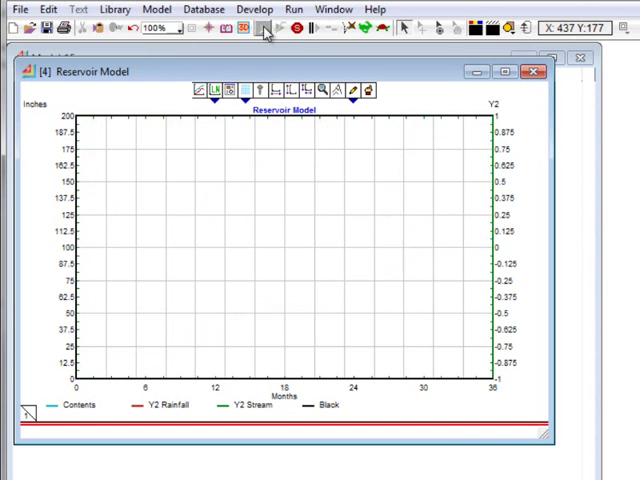
click(262, 28)
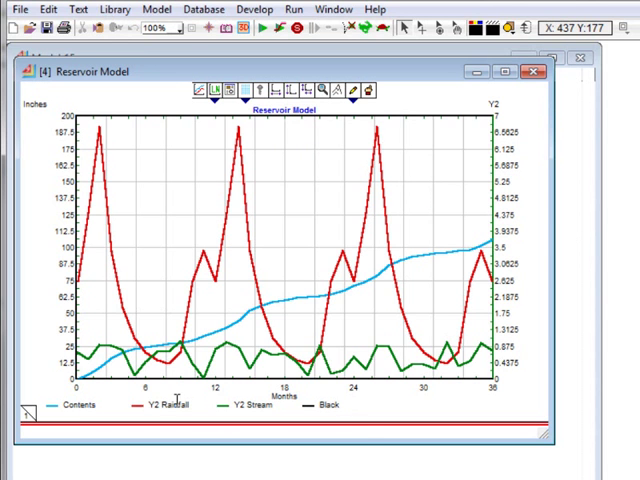
mouse_move(375, 318)
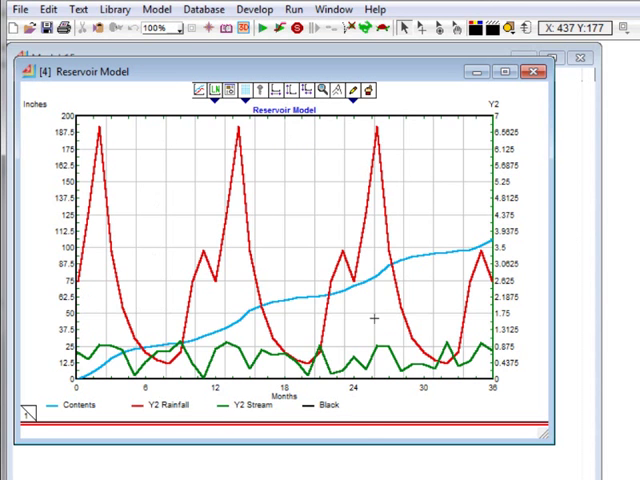